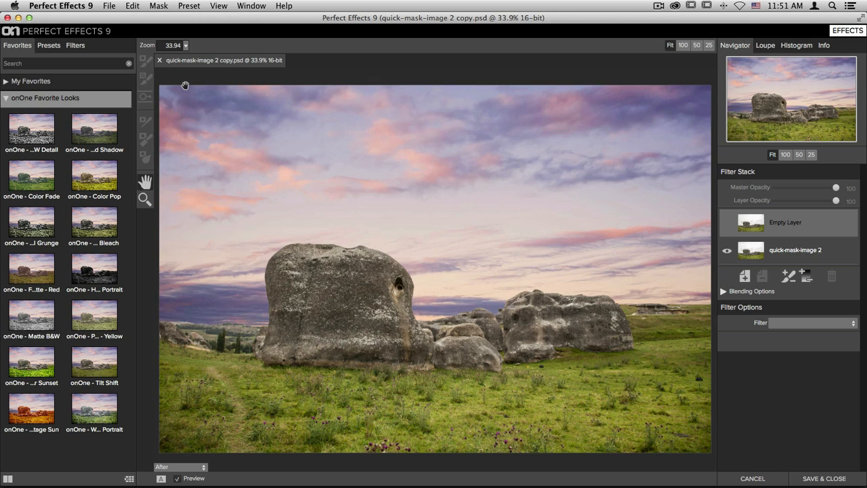
{"action": "mouse_move", "coordinate": [177, 83]}
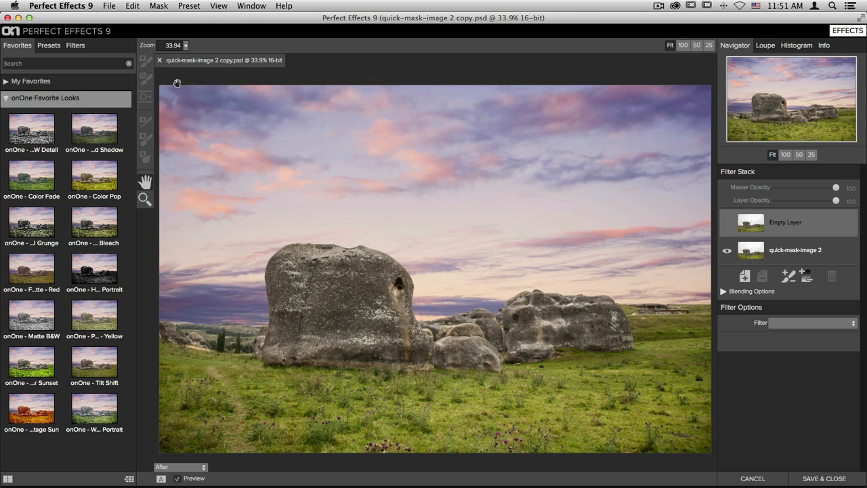
Open the Perfect Effects 9 application menu in the menu bar
{"action": "left_click", "coordinate": [61, 5]}
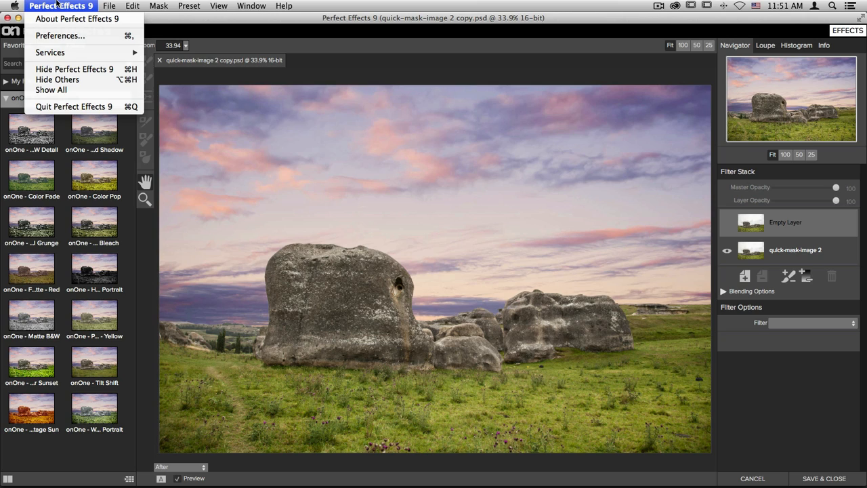
Open Preferences and keep sRGB IEC61966-2.1 as the working color space
{"action": "left_click", "coordinate": [59, 35]}
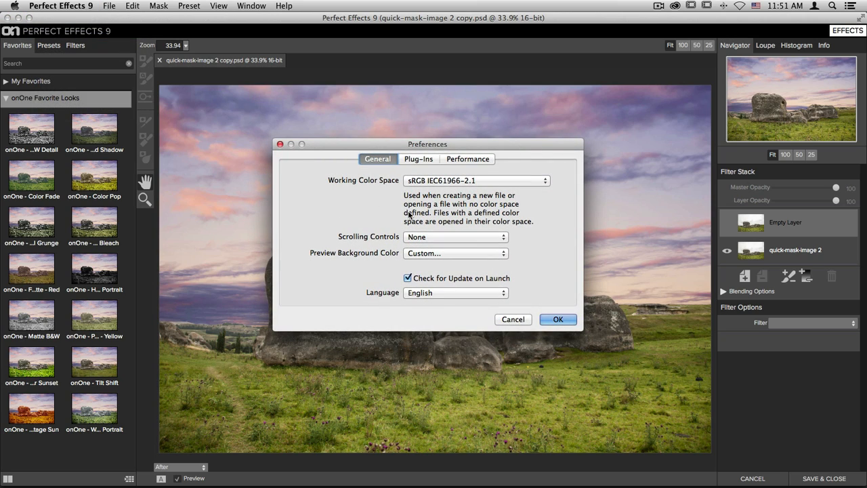
{"action": "mouse_move", "coordinate": [563, 188]}
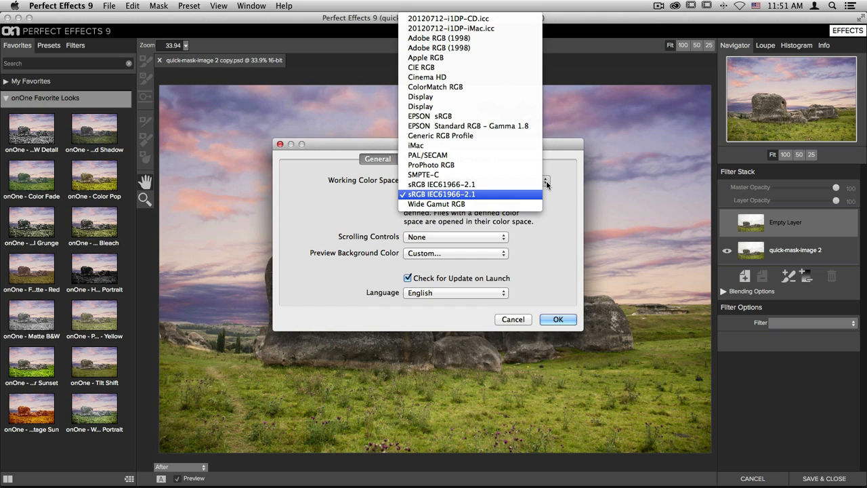
{"action": "left_click", "coordinate": [441, 194]}
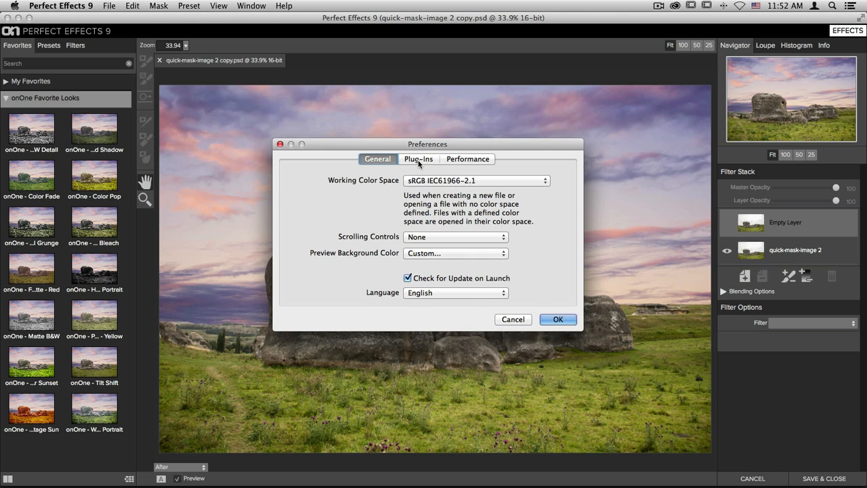
On the Plug-Ins preferences, keep Save Photoshop Files As set to Ask Each Time
{"action": "left_click", "coordinate": [418, 159]}
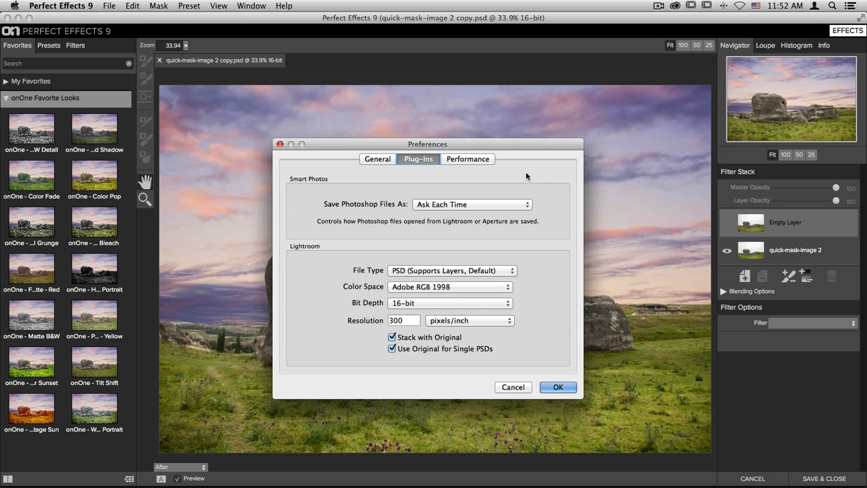
{"action": "mouse_move", "coordinate": [542, 174]}
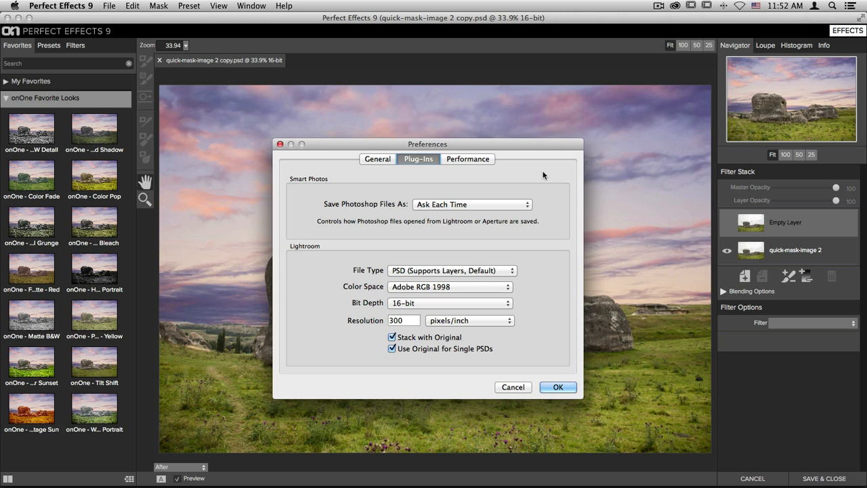
{"action": "mouse_move", "coordinate": [558, 387]}
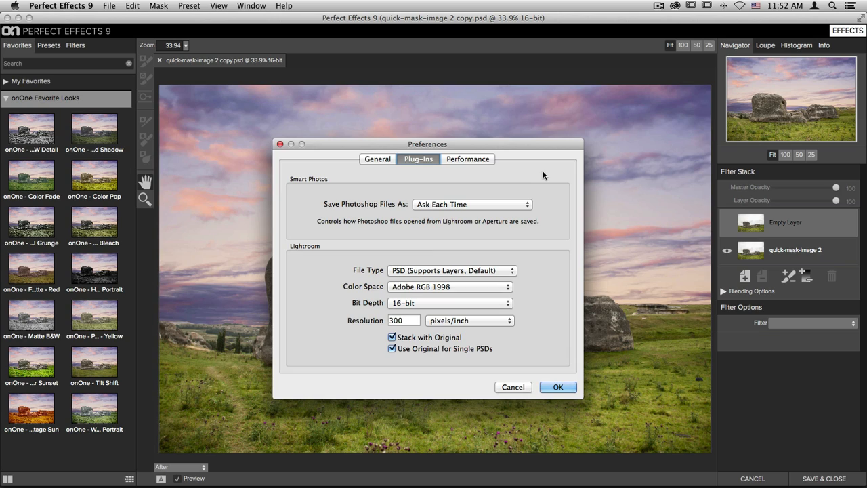
{"action": "left_click", "coordinate": [473, 204]}
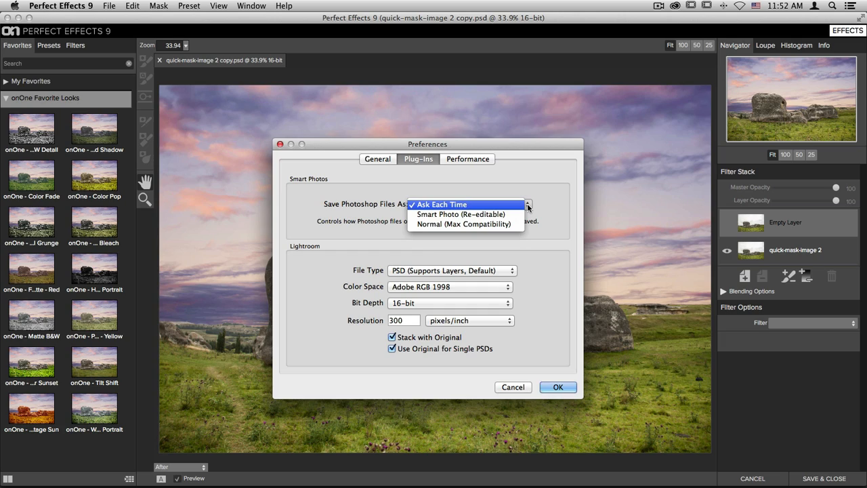
{"action": "left_click", "coordinate": [441, 204]}
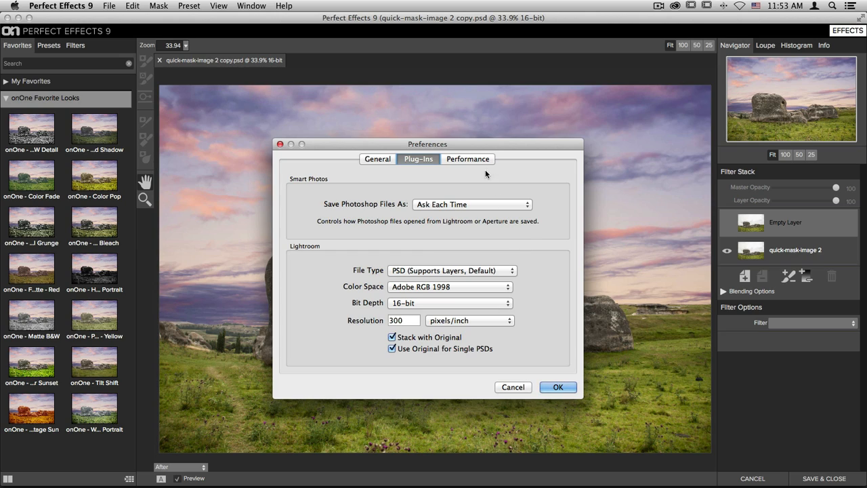
Review the 80% memory and VRAM usage under Performance, then close Preferences with OK
{"action": "left_click", "coordinate": [467, 159]}
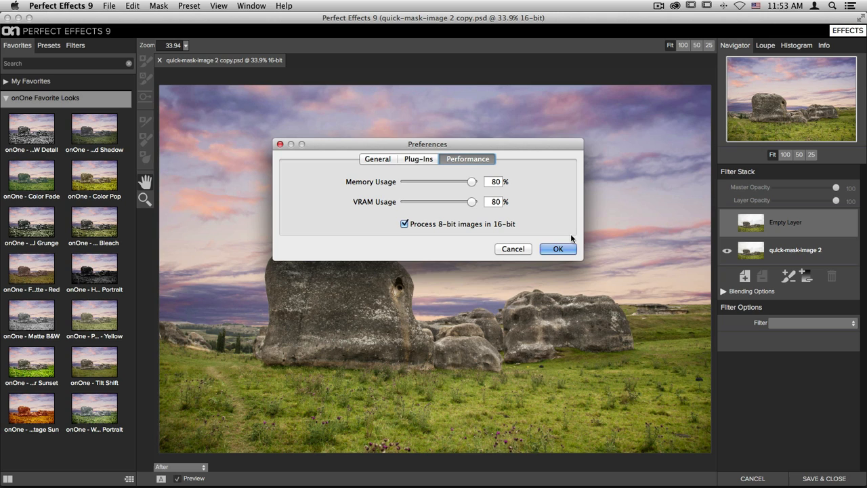
{"action": "left_click", "coordinate": [558, 249]}
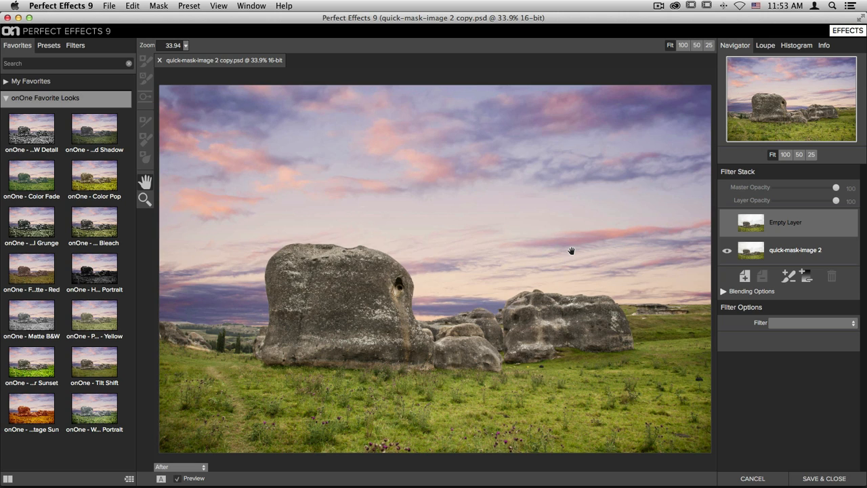